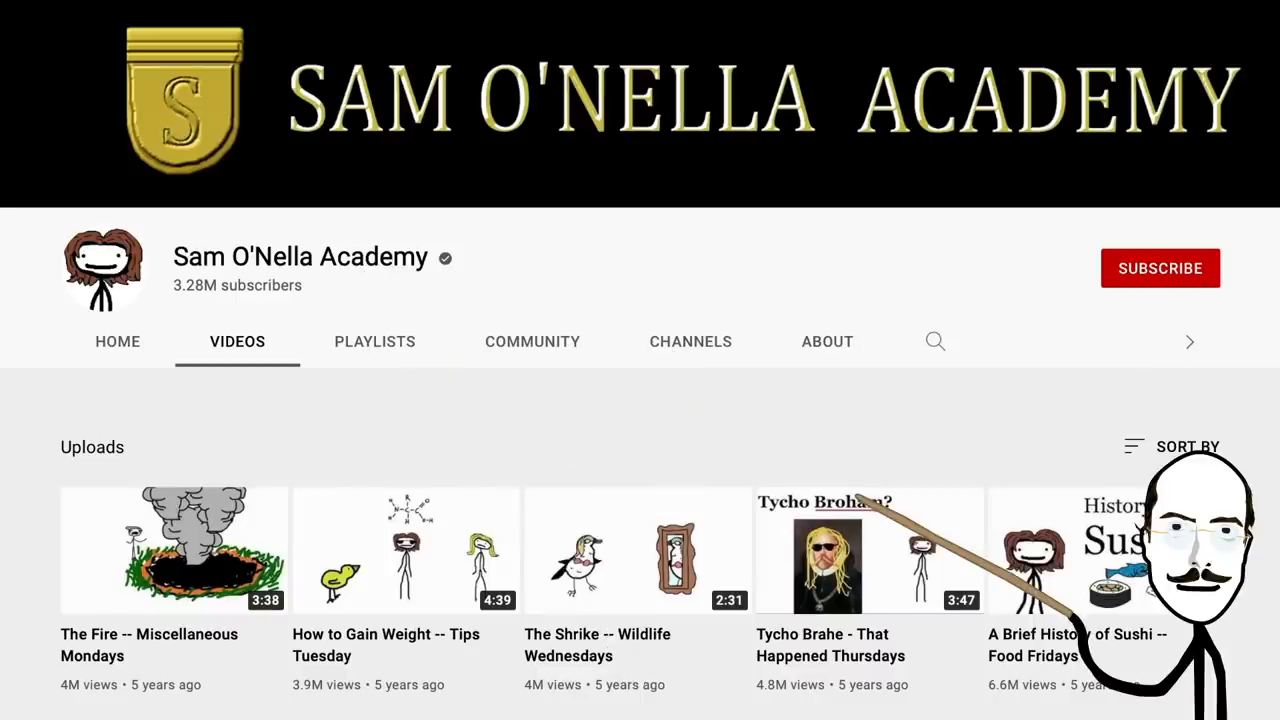
{"action": "scroll", "scroll_direction": "down", "scroll_amount": 3}
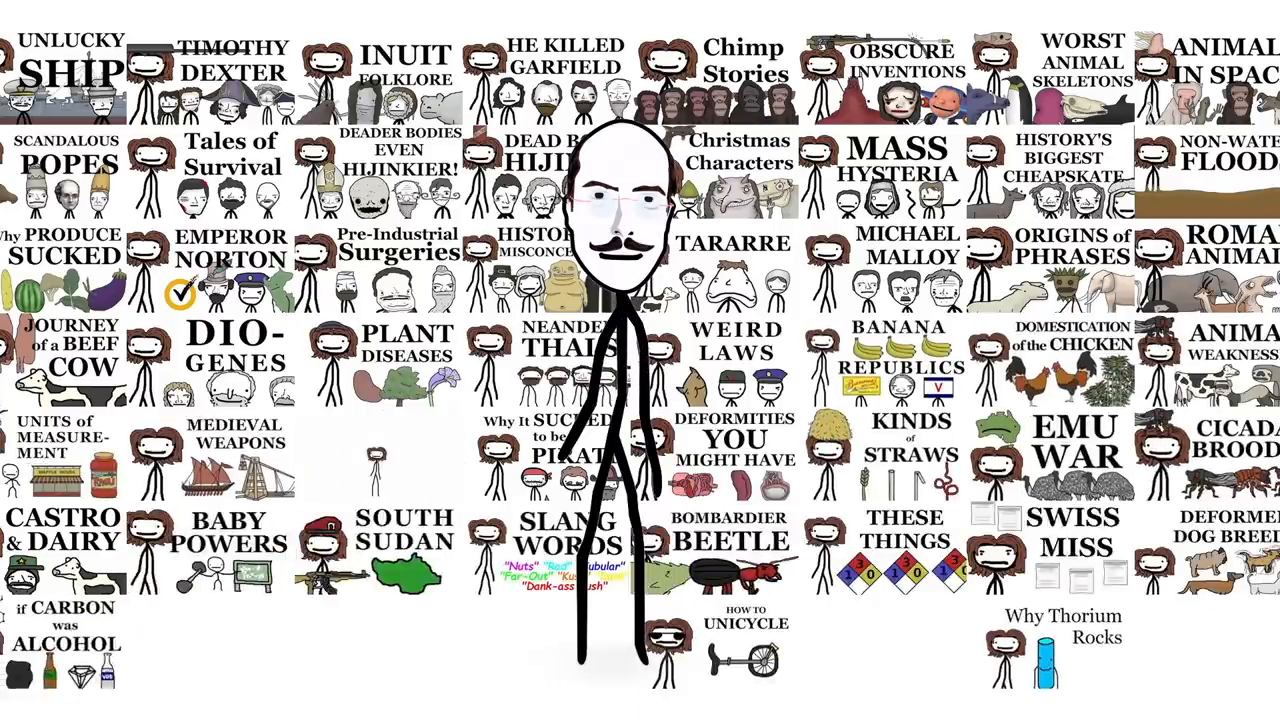
{"action": "scroll", "scroll_direction": "down", "scroll_amount": 3}
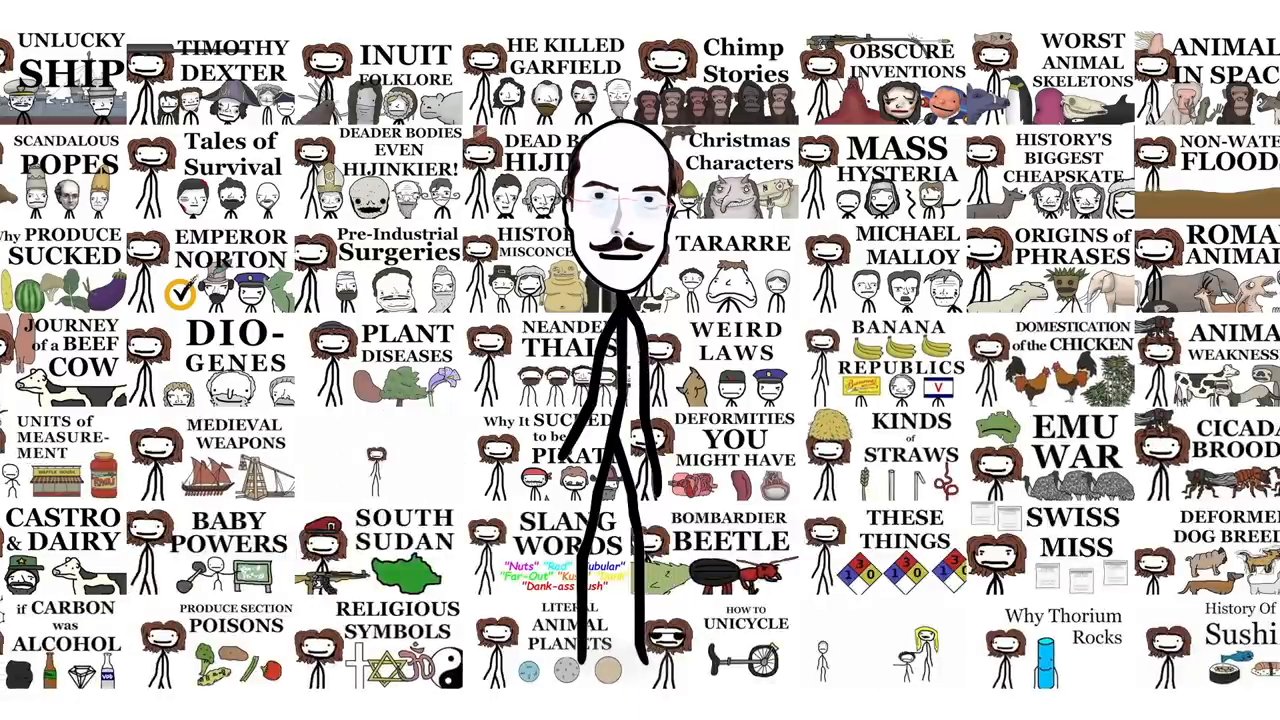